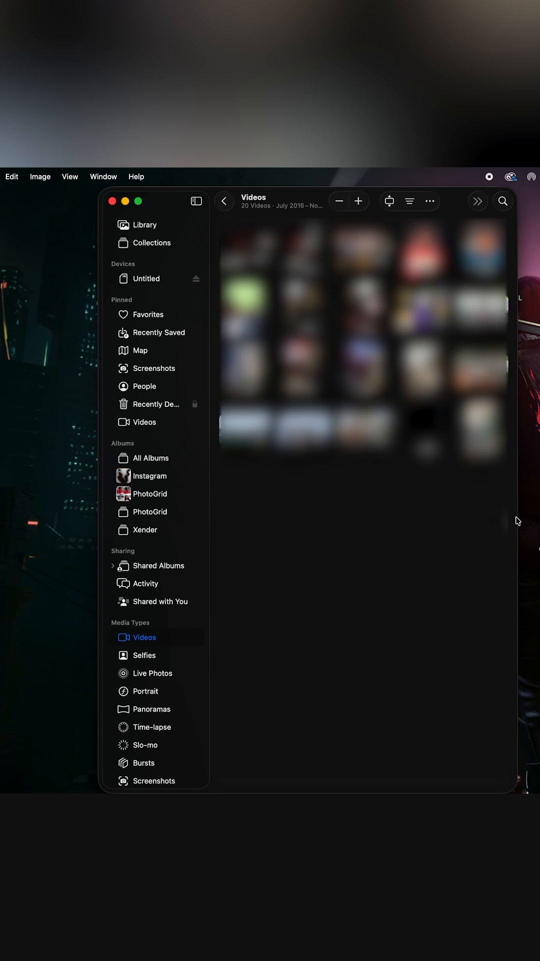
mouse_move(522, 499)
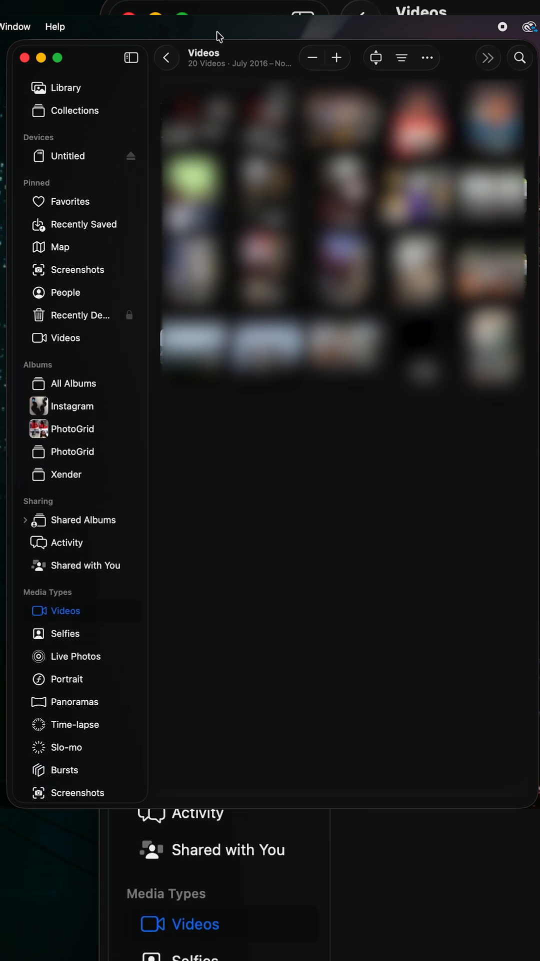
Open the Photos Collections overview and scroll through its sections toward Media Types and Utilities
left_click(74, 110)
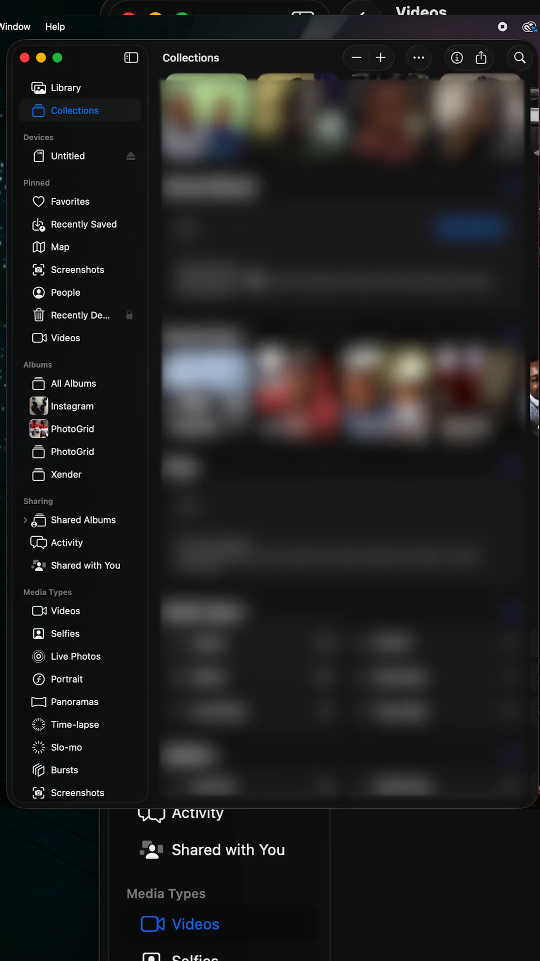
scroll("down", 3)
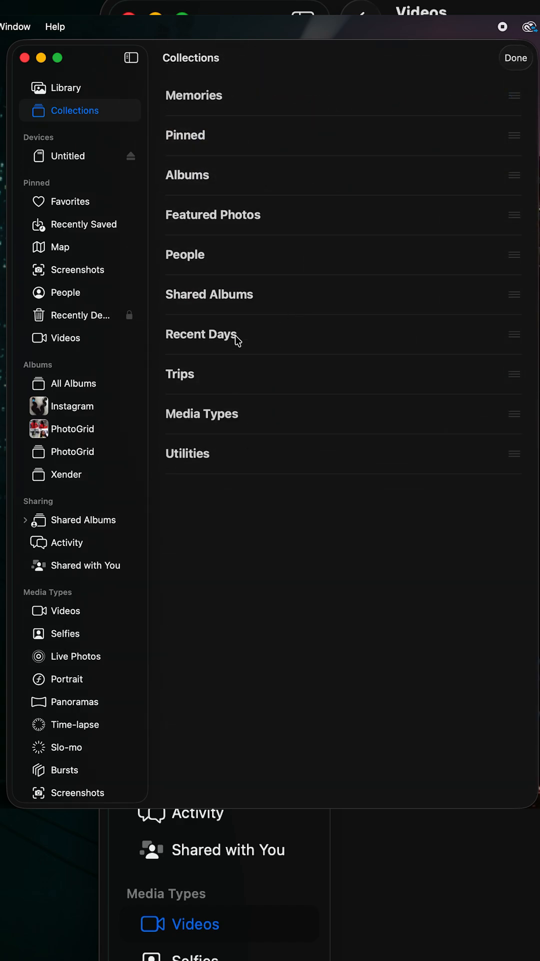
mouse_move(214, 395)
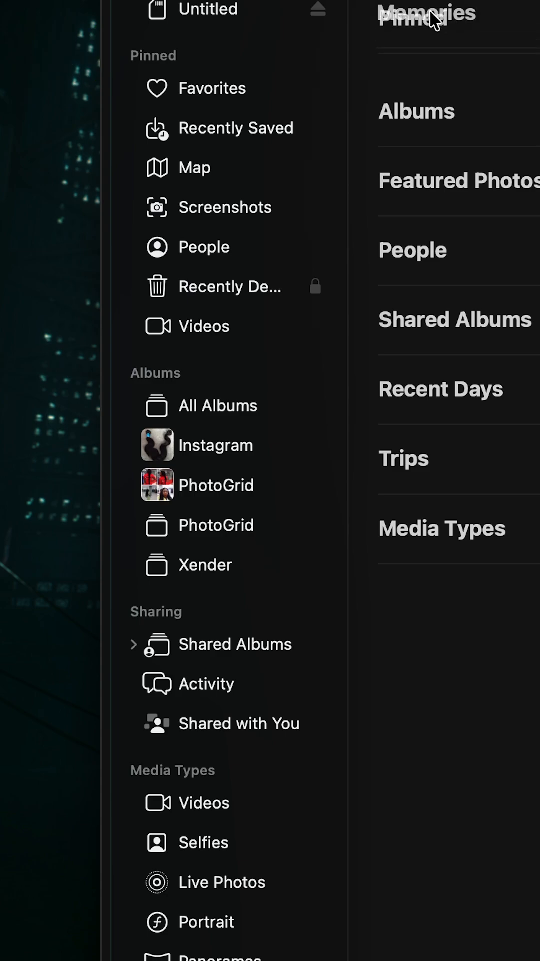
scroll("down", 3)
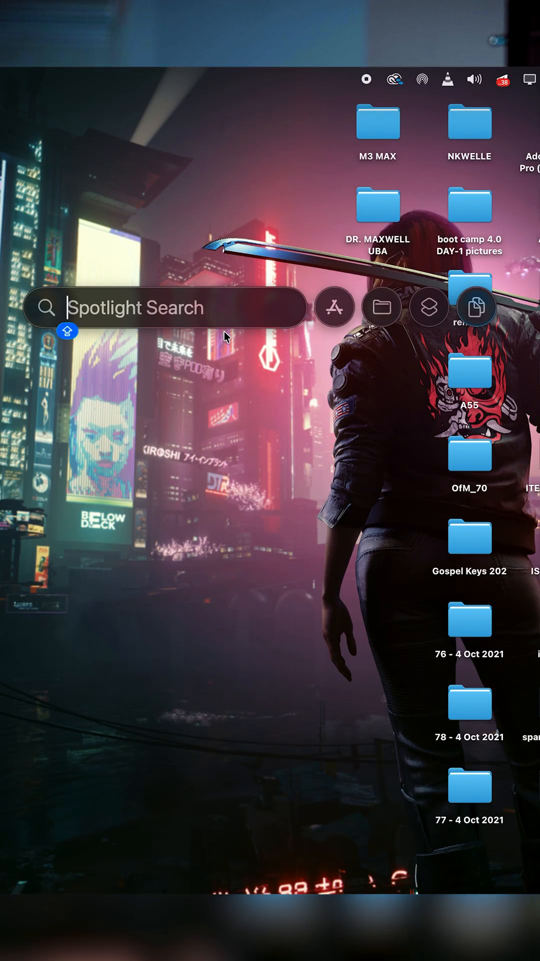
mouse_move(335, 433)
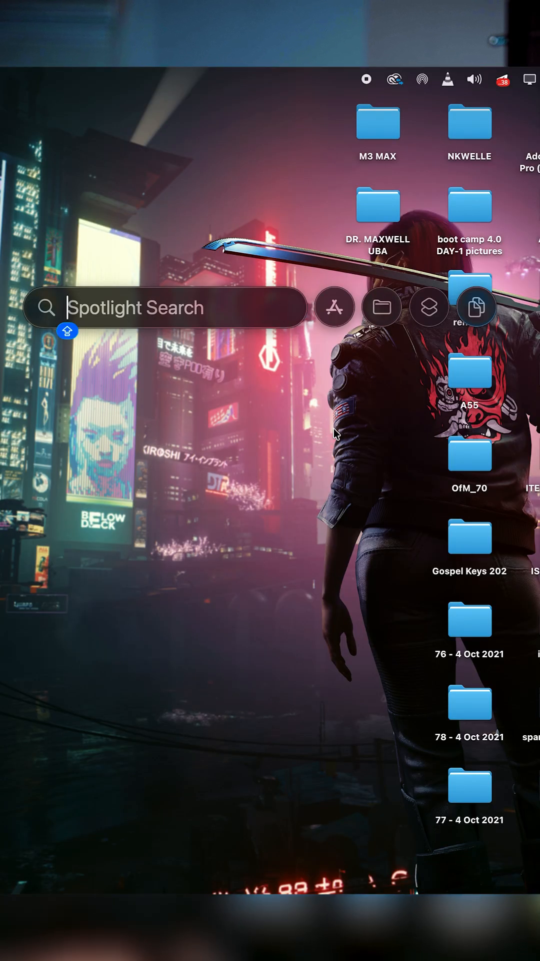
mouse_move(174, 316)
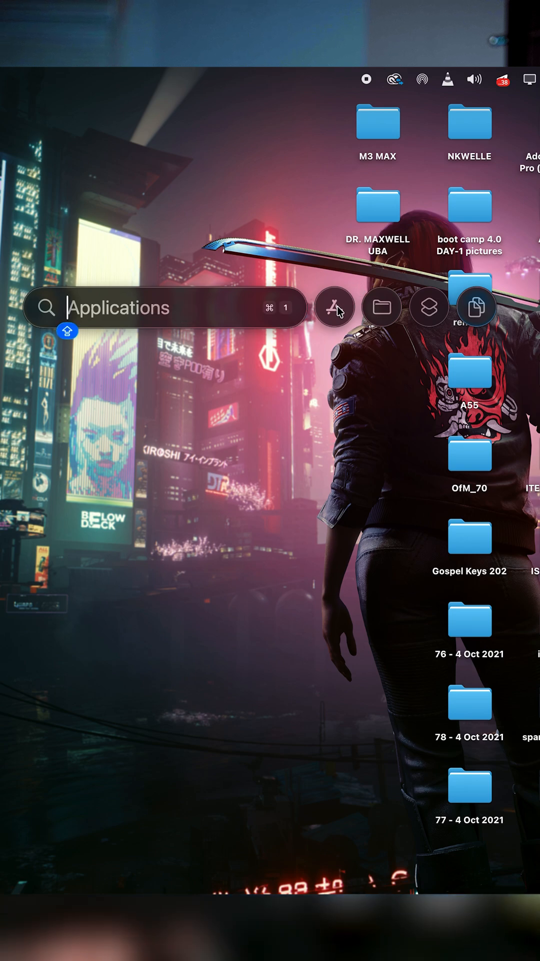
Filter Spotlight results to the Applications category
left_click(336, 306)
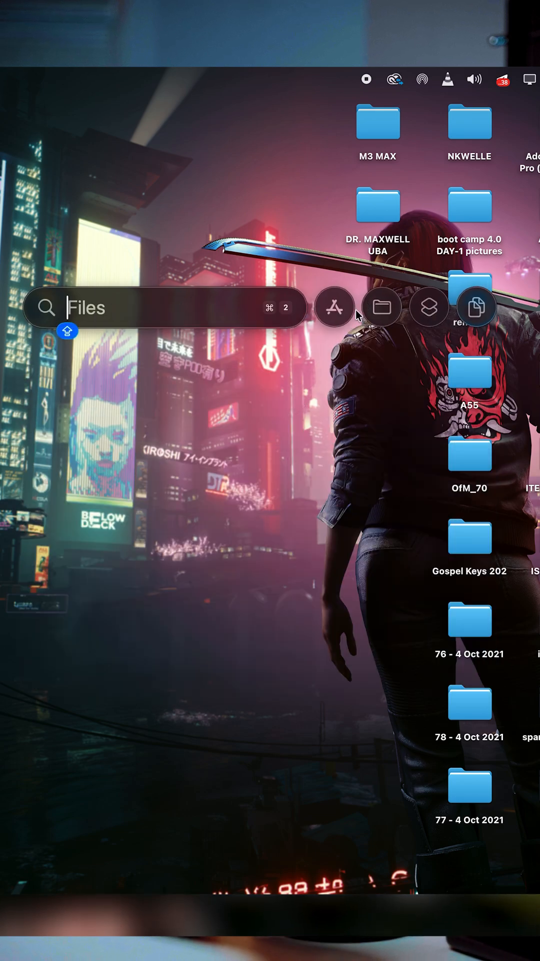
mouse_move(384, 307)
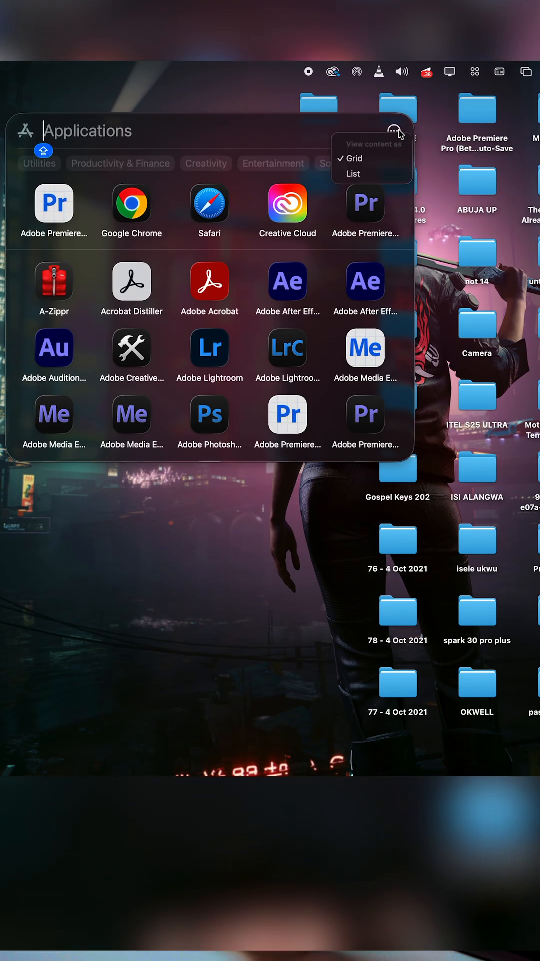
Switch Spotlight's Applications results to List view and scroll through the app names
left_click(353, 174)
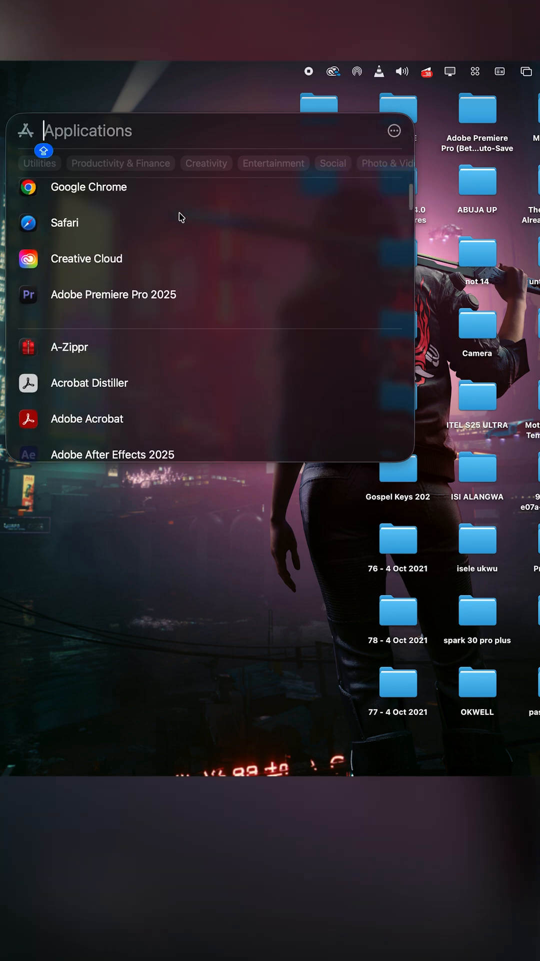
scroll("down", 3)
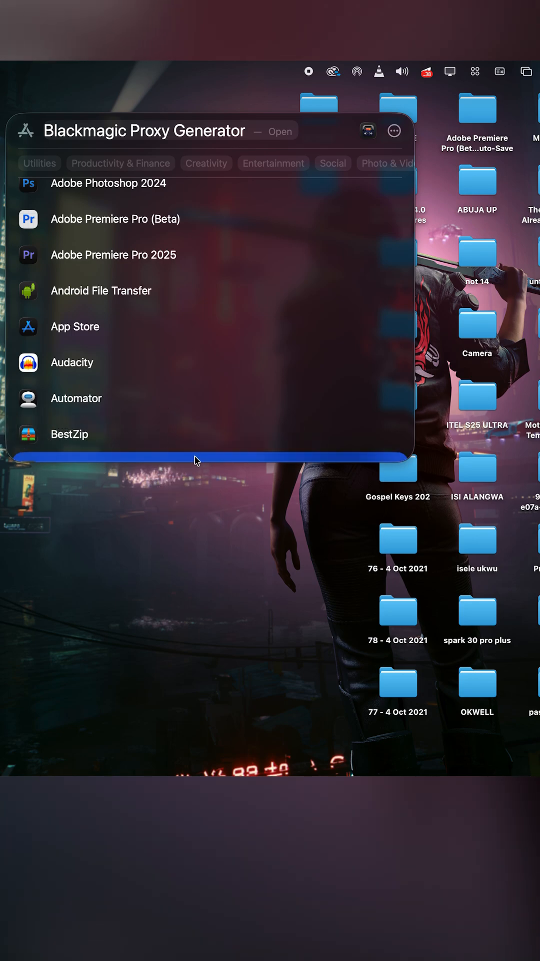
mouse_move(201, 471)
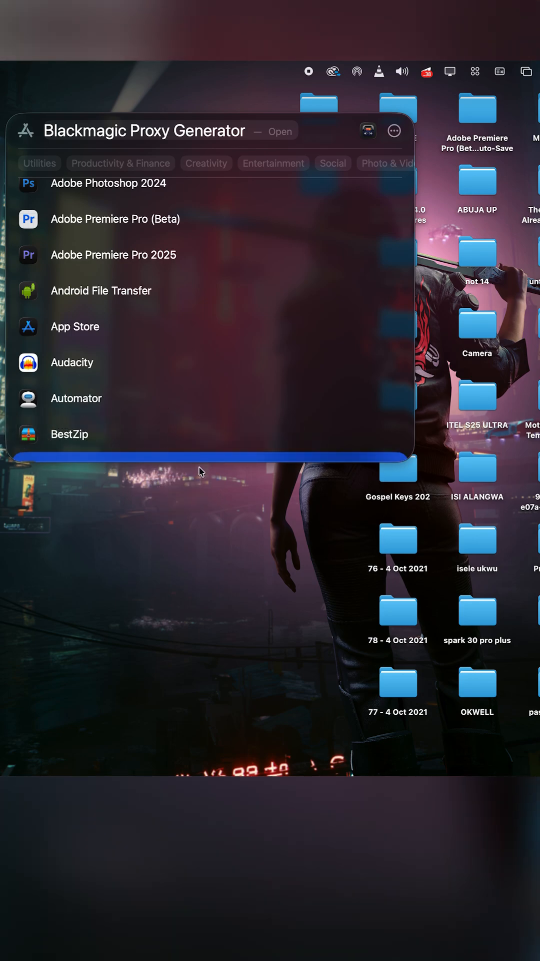
scroll("down", 3)
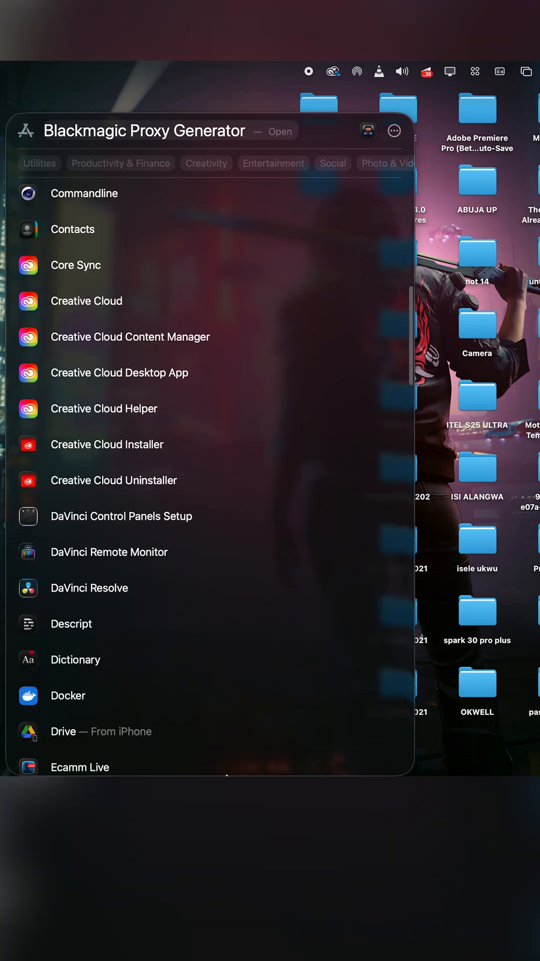
scroll("down", 3)
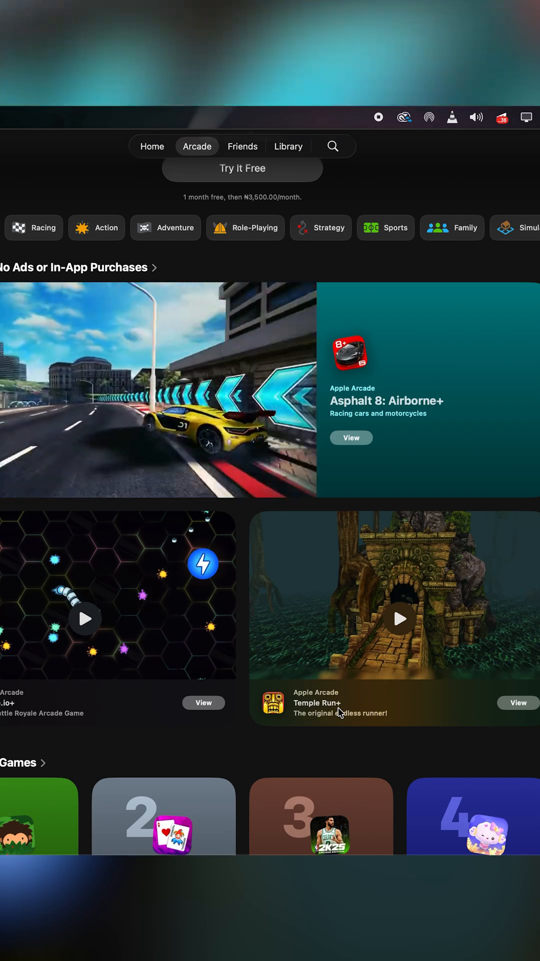
Browse the Games app Home page, scrolling through its featured content
left_click(152, 146)
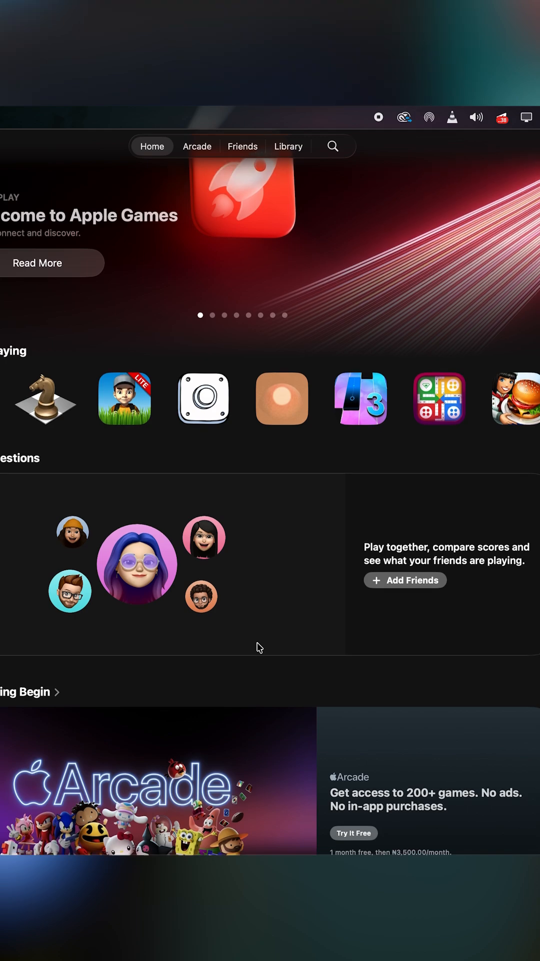
scroll("down", 3)
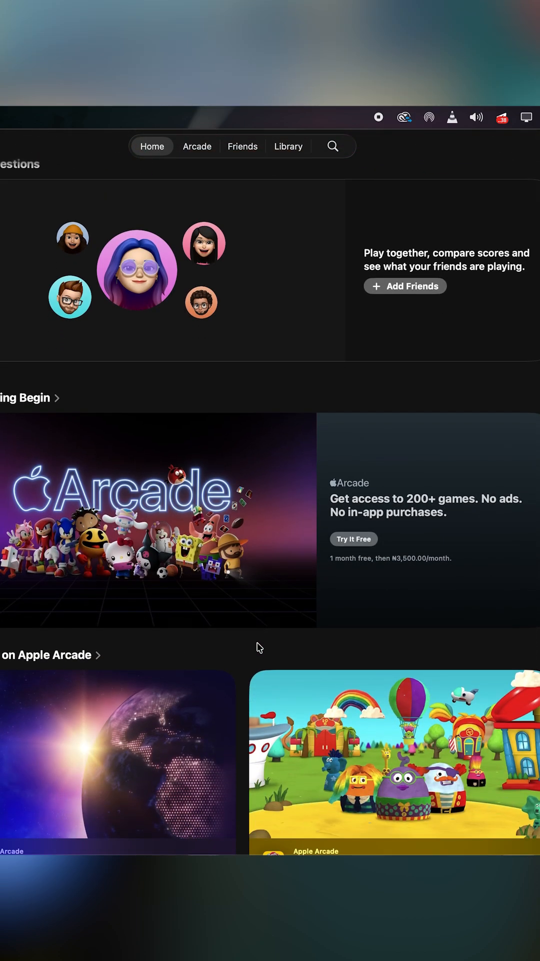
scroll("down", 3)
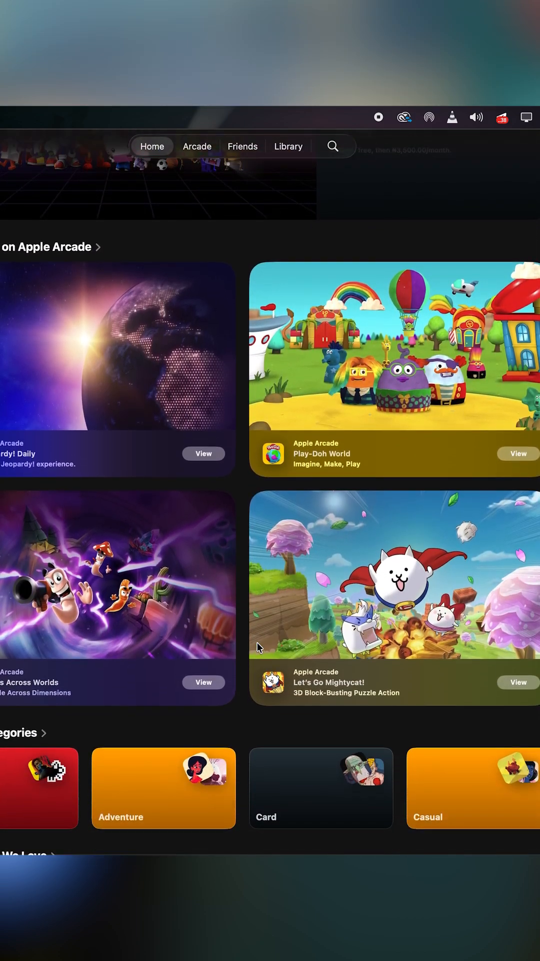
scroll("down", 3)
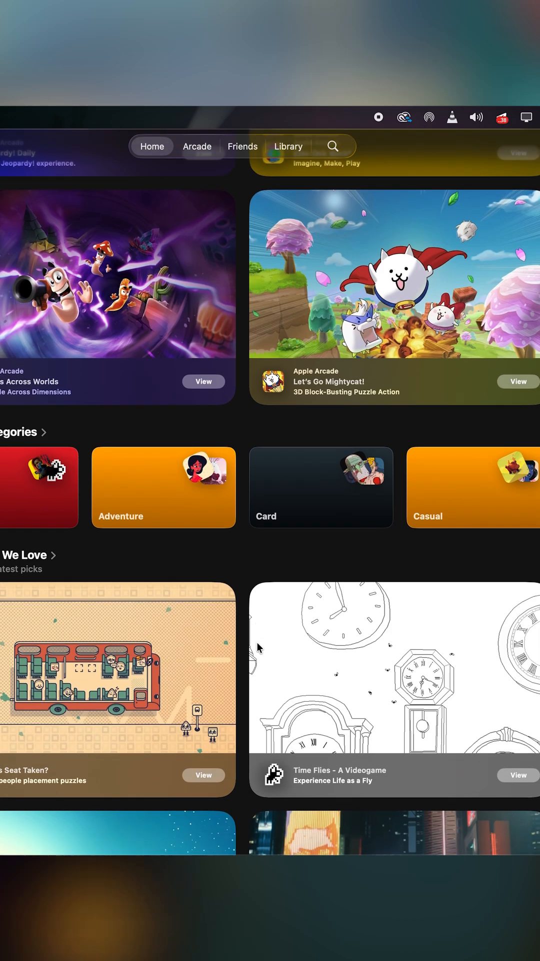
scroll("down", 3)
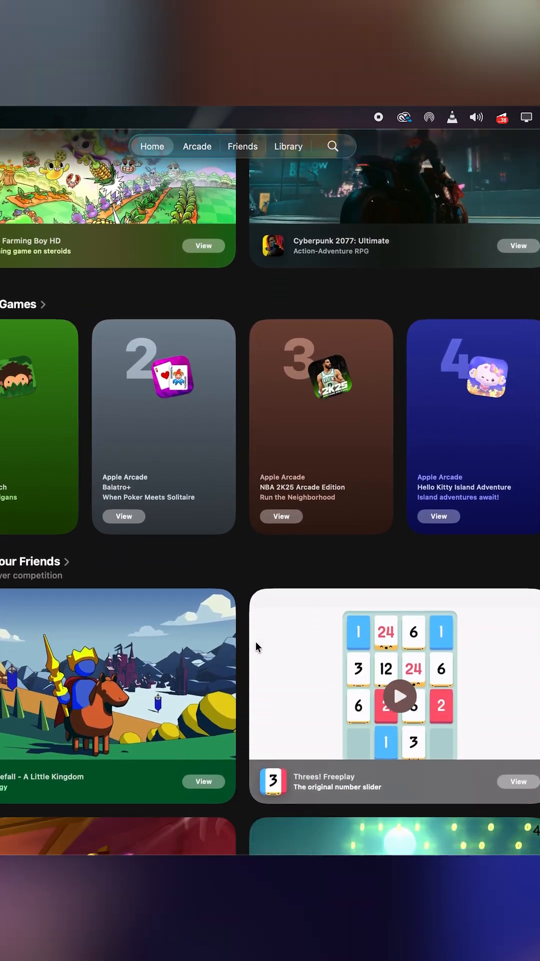
Switch to the Arcade tab and scroll down to the friends-play and Hall of Fame listings
left_click(197, 145)
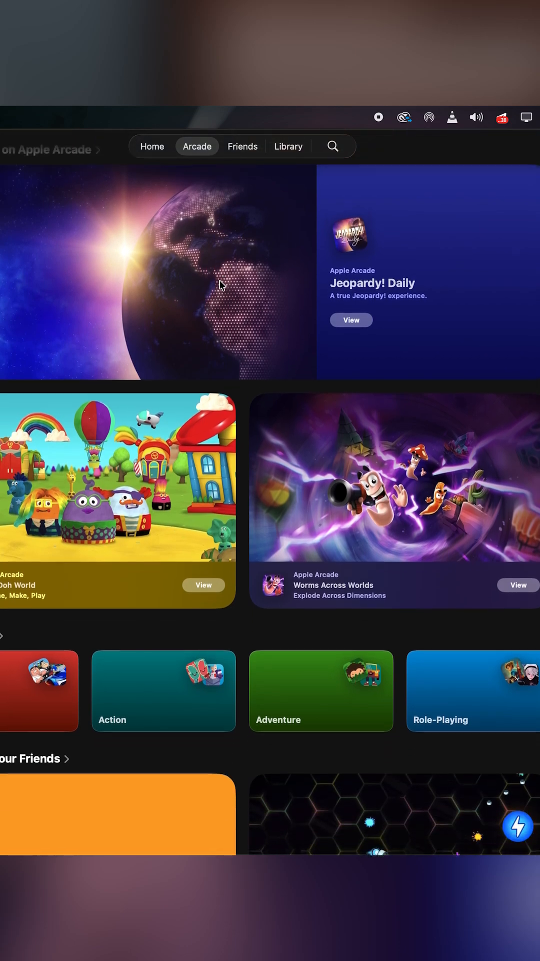
scroll("down", 3)
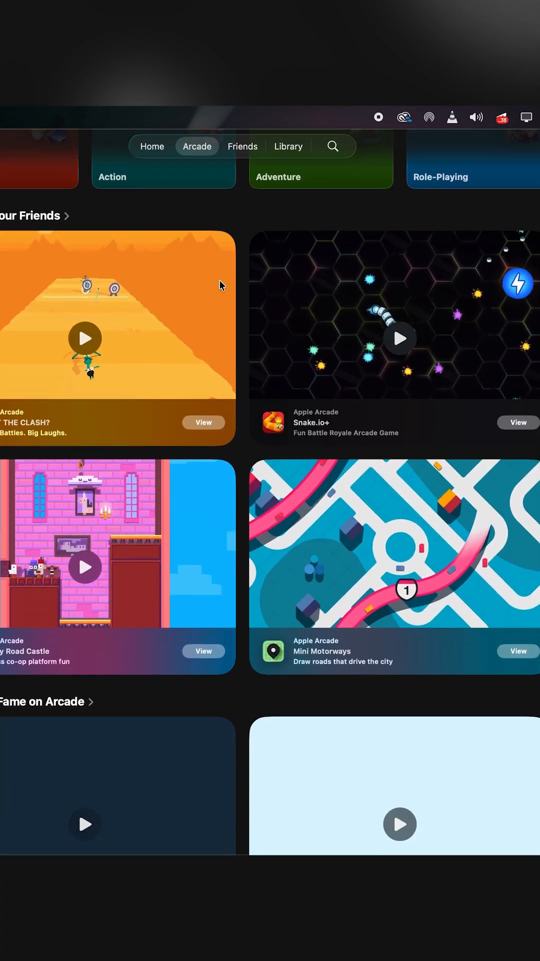
scroll("down", 3)
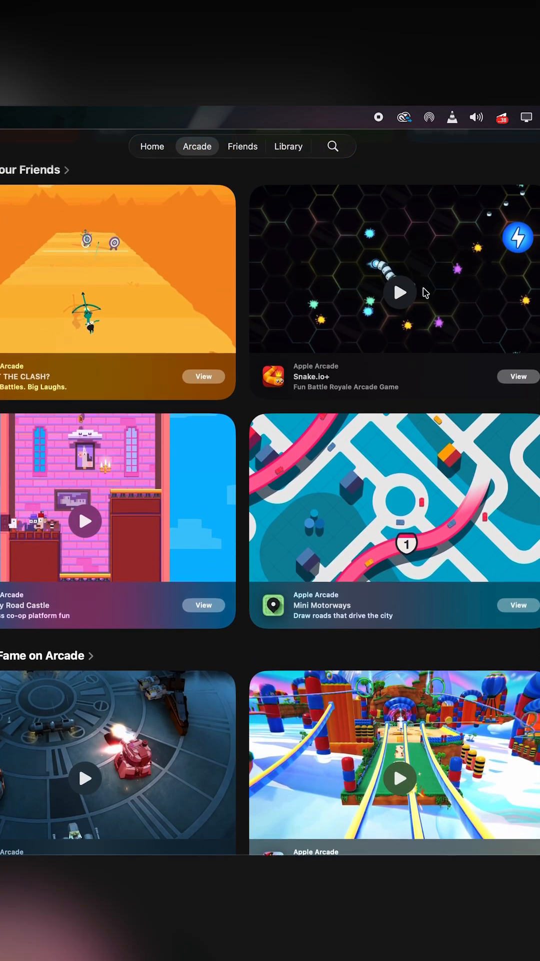